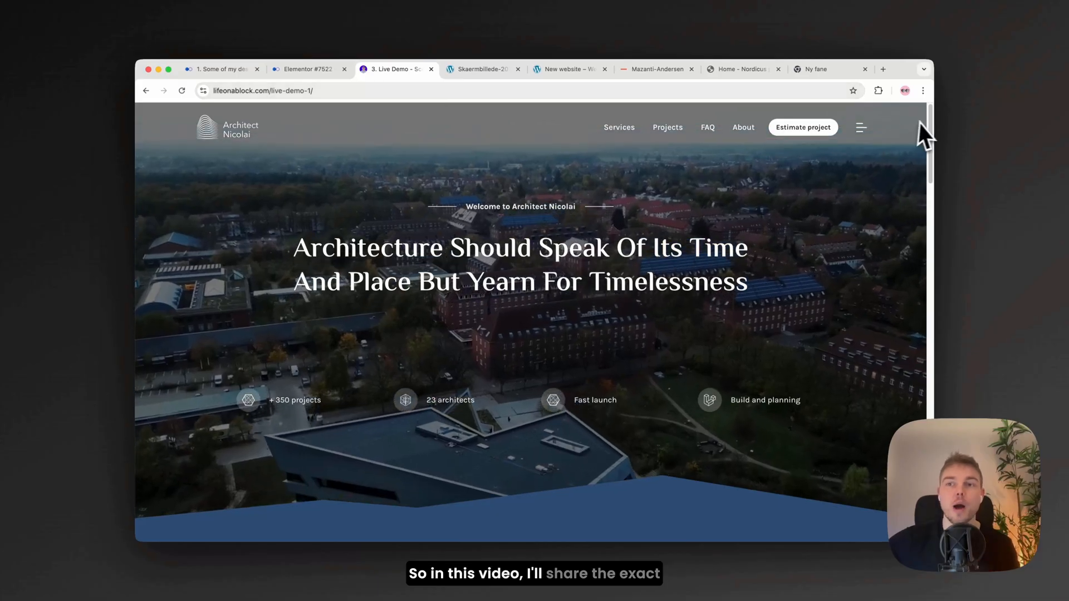
Step: Scroll the Architect Nicolai demo's project sections, then show the Matour travel template screenshot
scroll("down", 3)
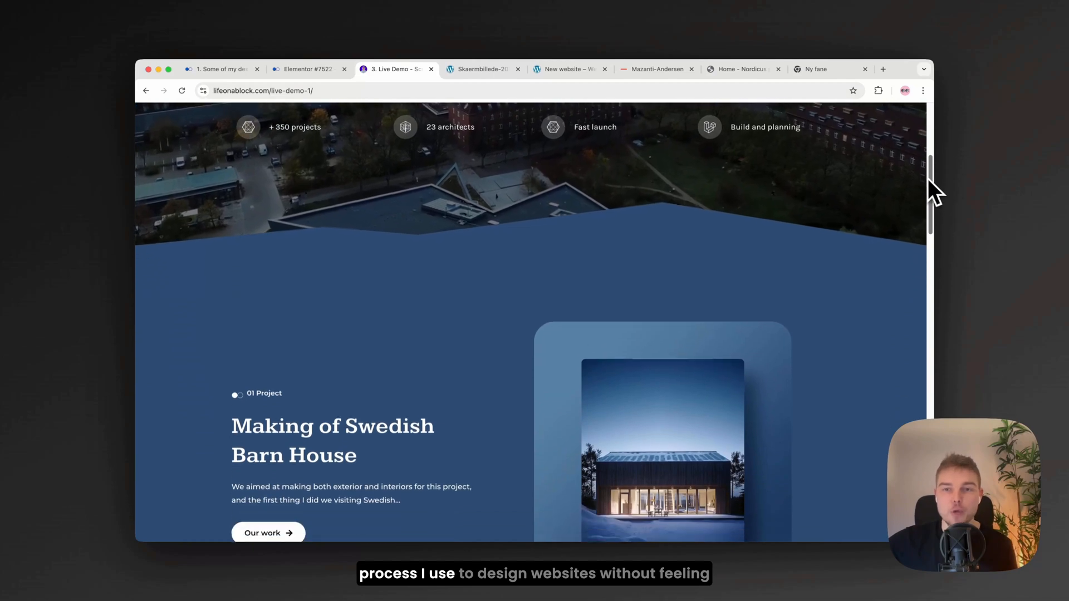
scroll("down", 3)
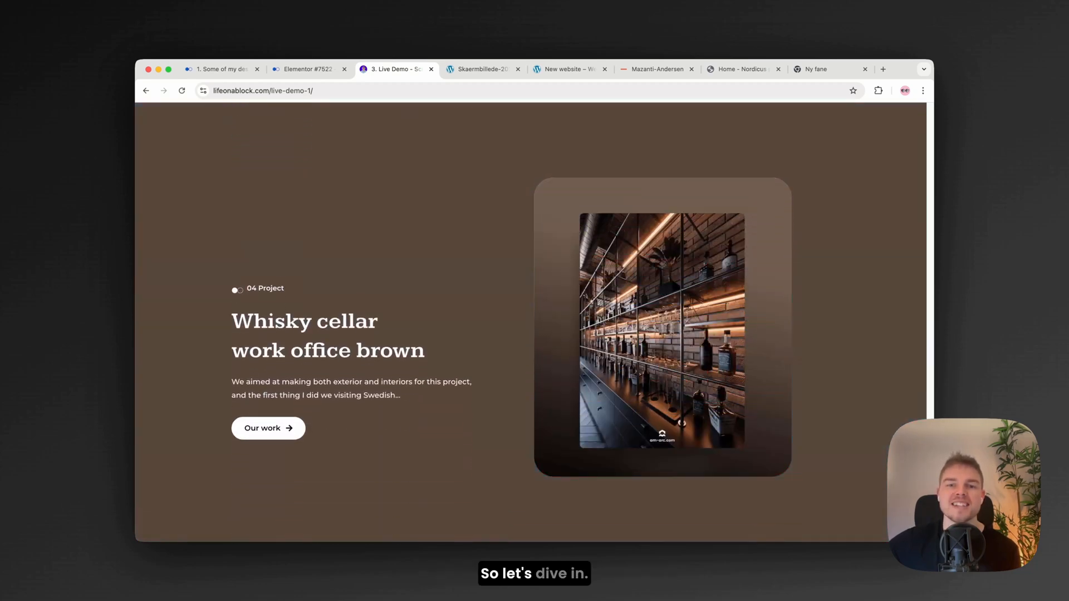
left_click(481, 69)
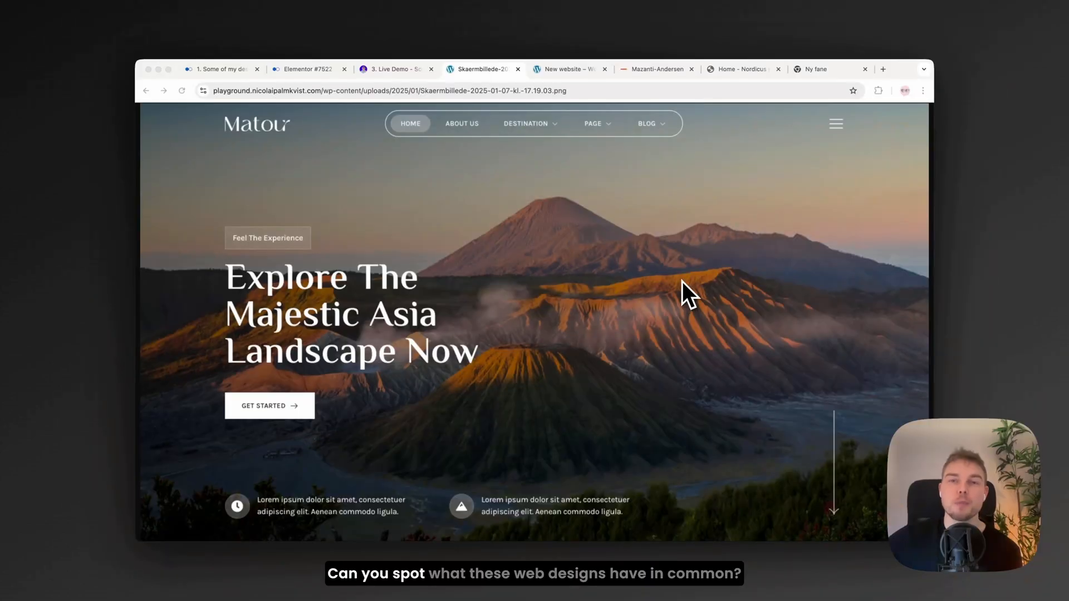
Step: Flip between the Kysthaven house site and the original Matour template, ending on the yacht-rental template
left_click(568, 69)
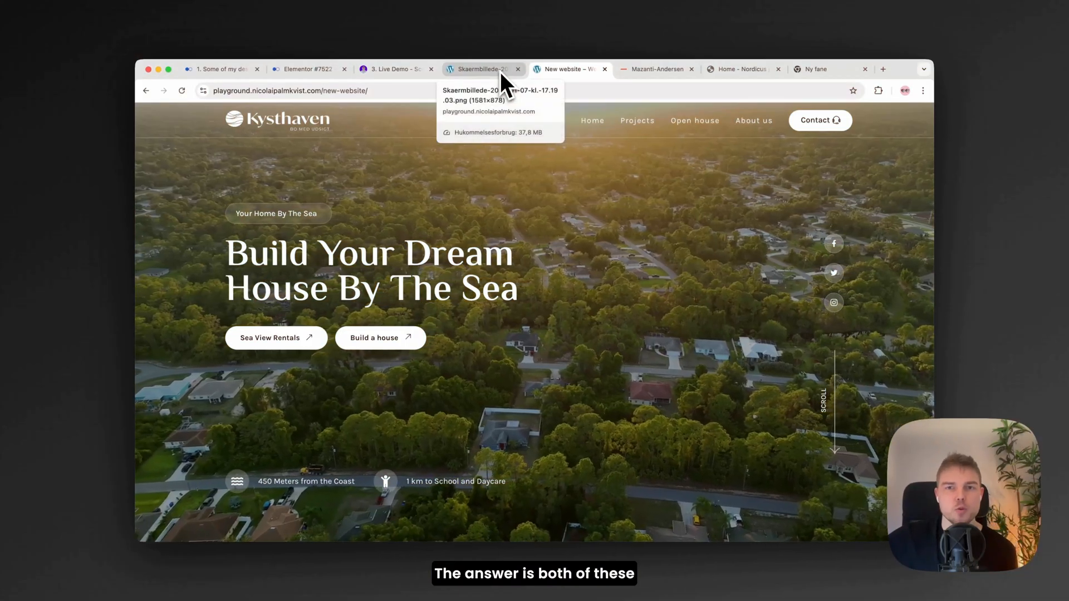
left_click(485, 69)
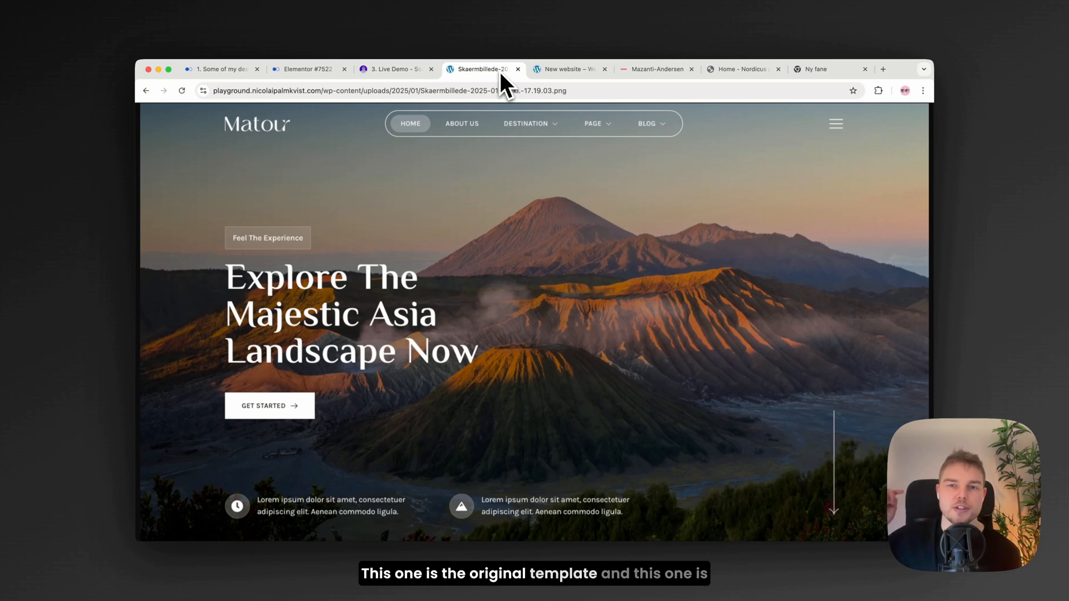
left_click(567, 69)
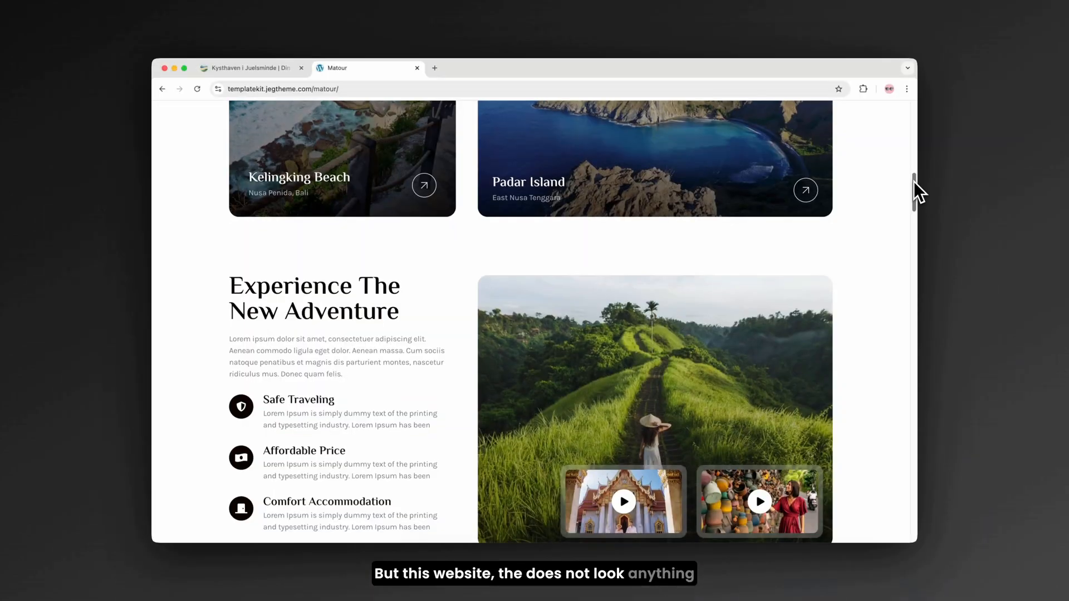
scroll("down", 3)
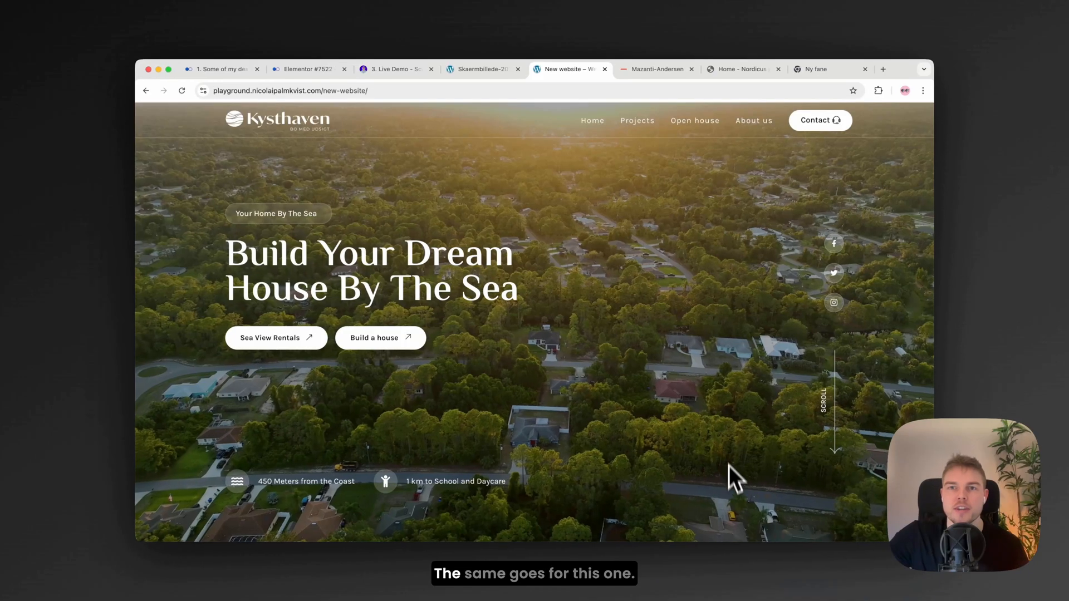
left_click(742, 69)
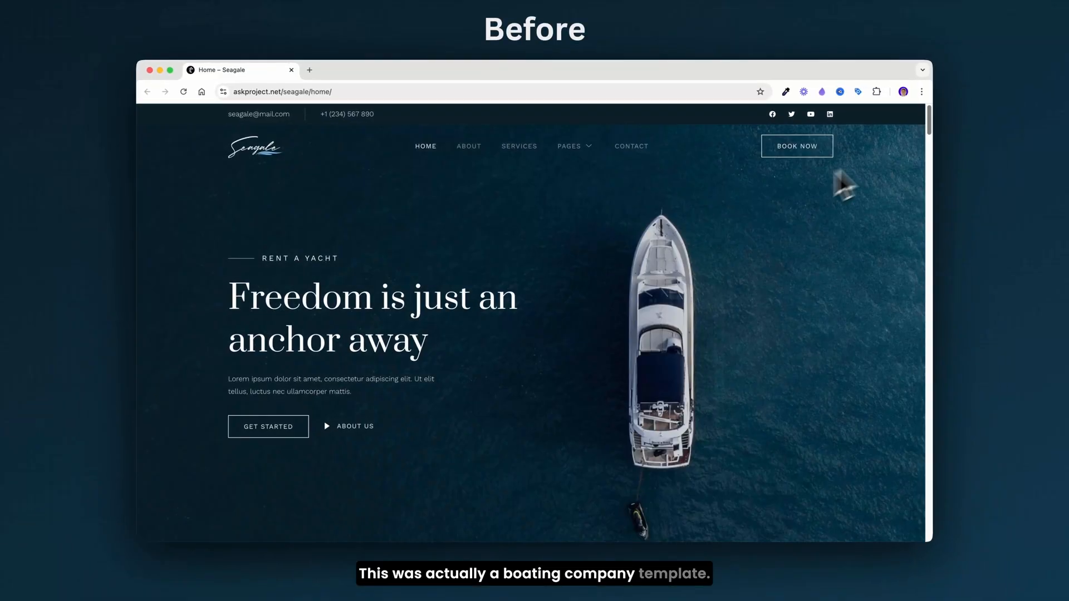
Step: Show the Nordicus Partners full-screen menu, then scroll the Kintamani dog rescue template
scroll("down", 3)
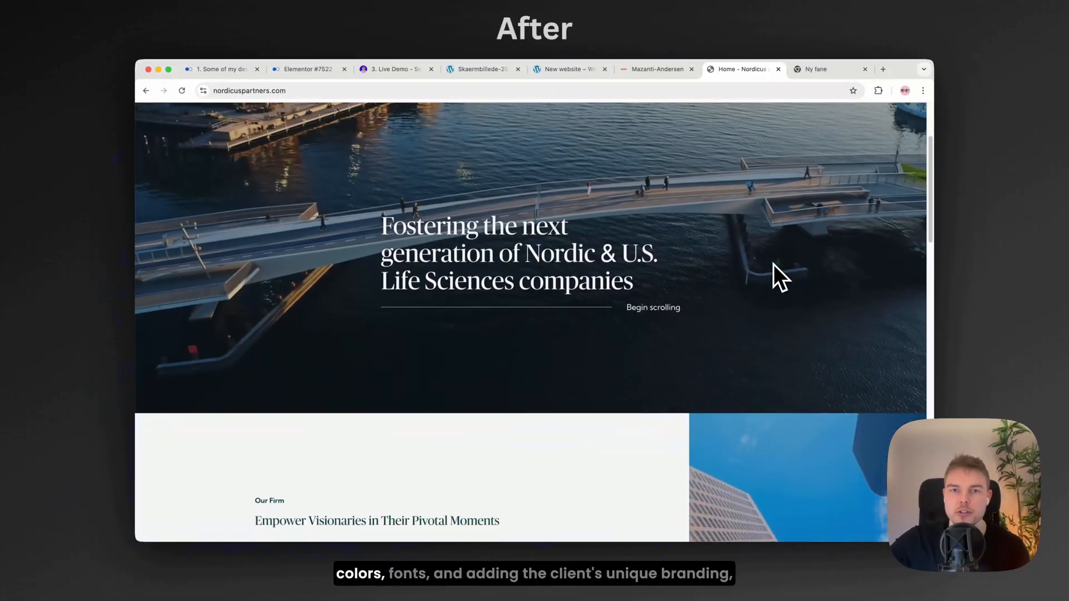
scroll("down", 3)
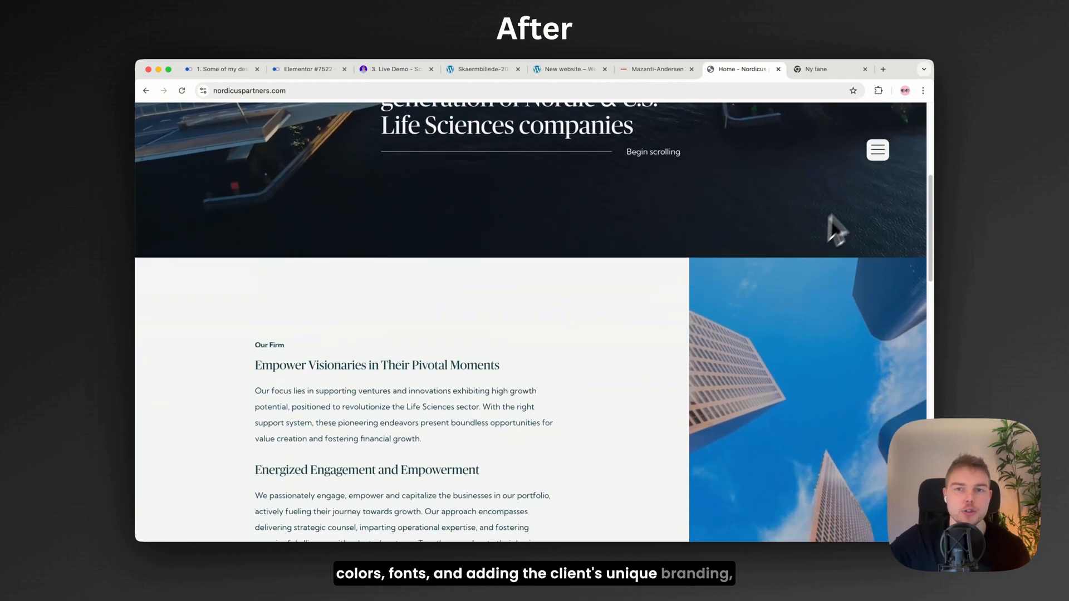
left_click(877, 149)
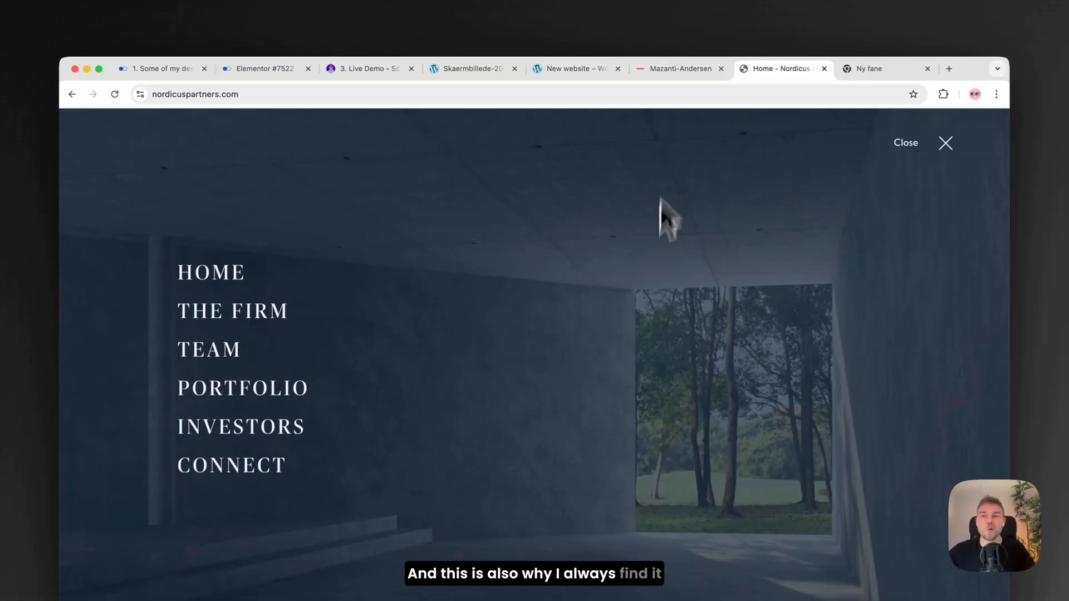
left_click(679, 69)
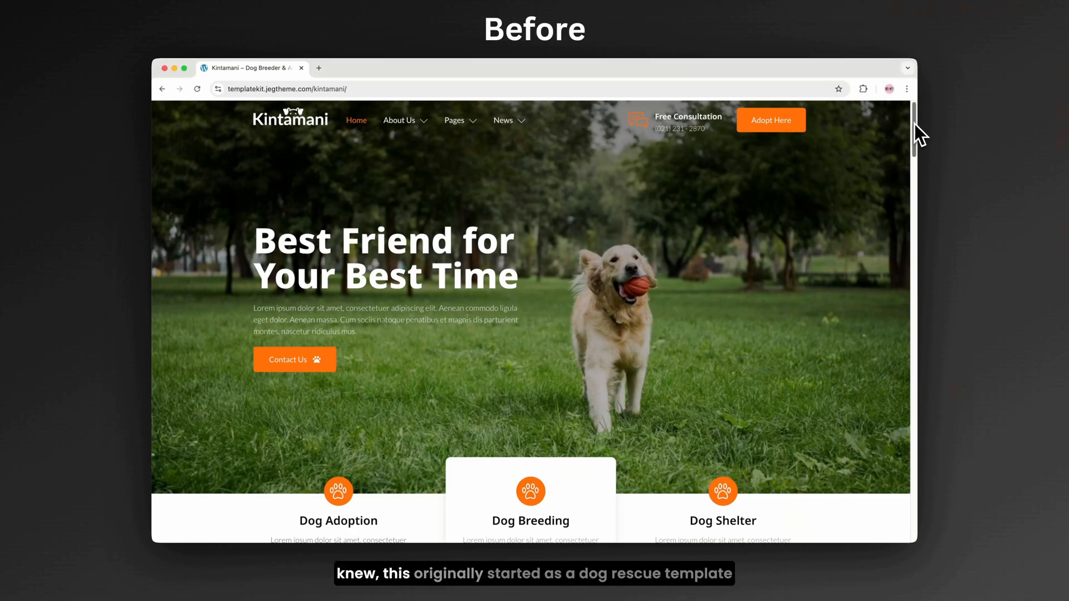
scroll("down", 3)
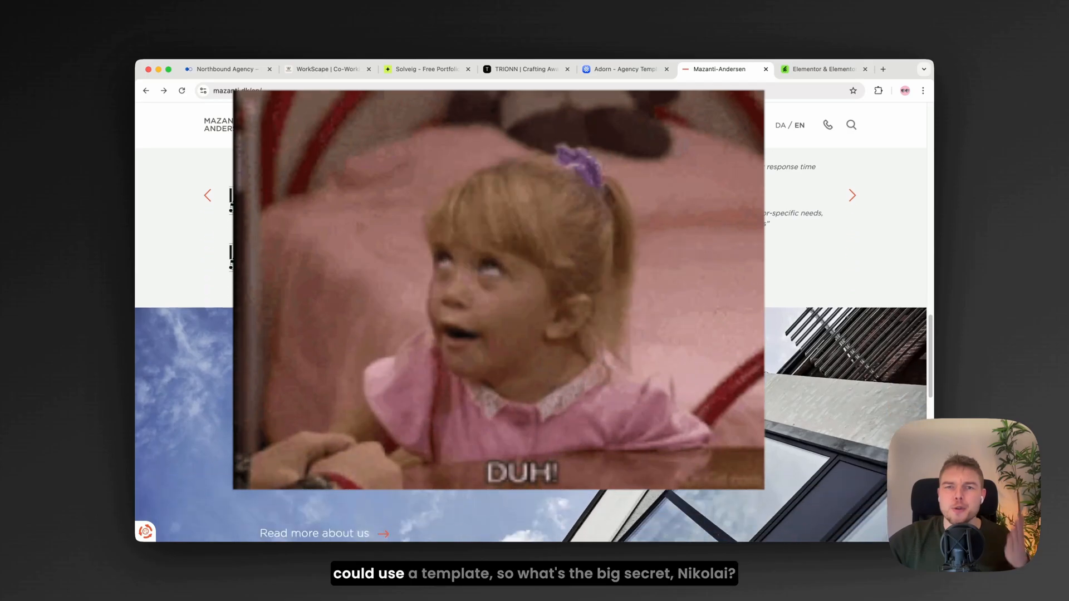
Step: Scroll through the Envato Elements grid of Elementor template kits
left_click(822, 69)
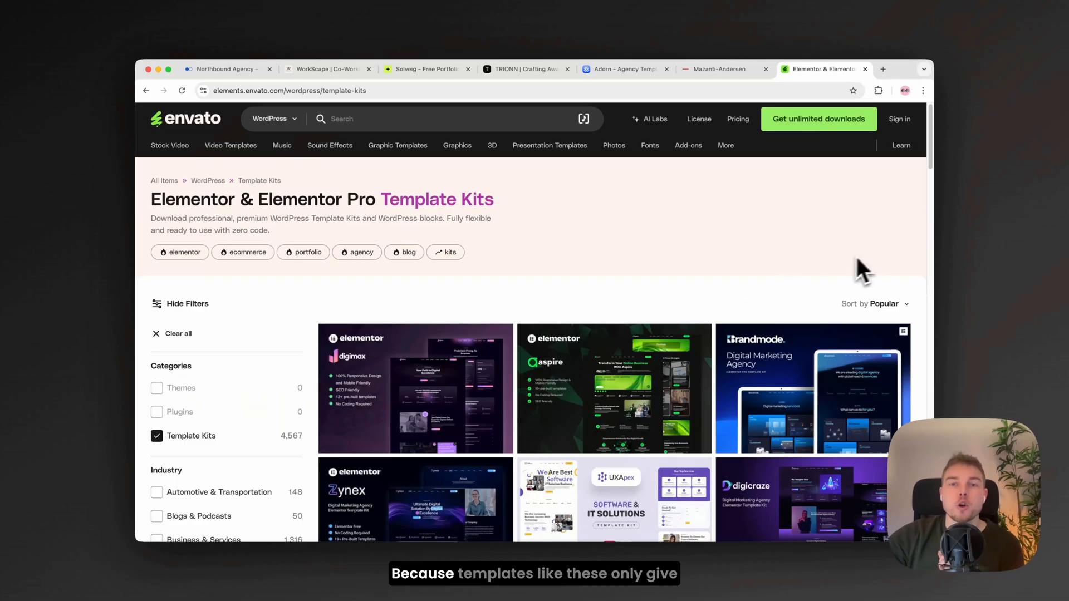
scroll("down", 3)
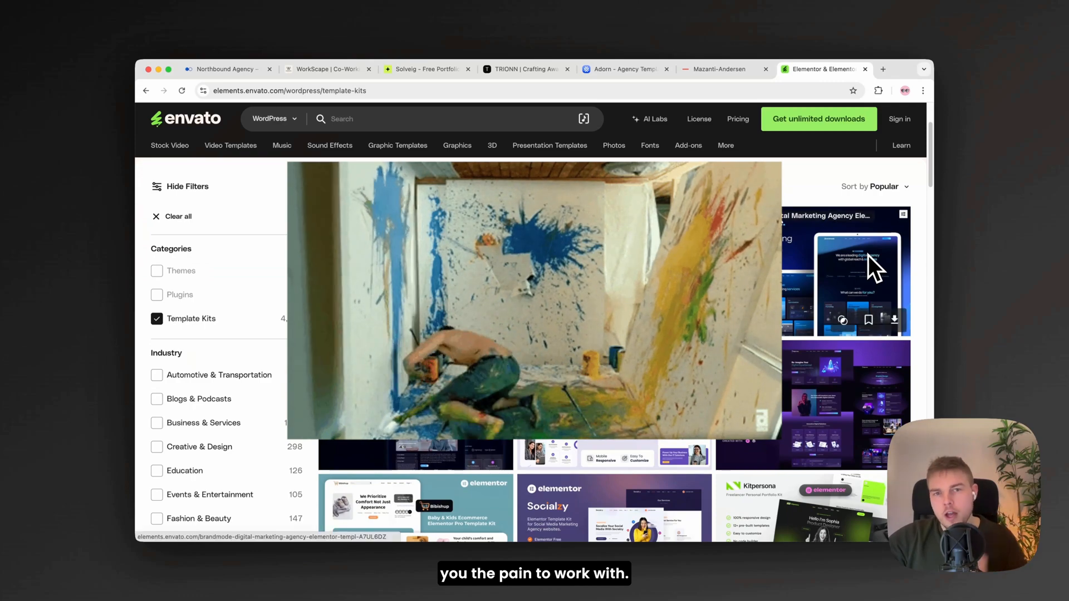
scroll("down", 3)
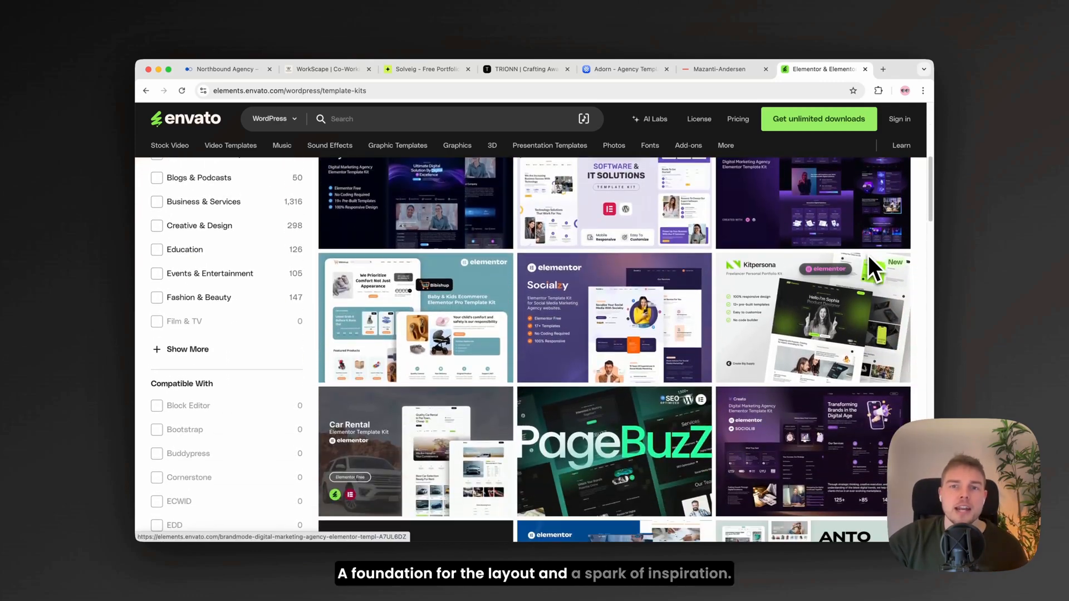
scroll("down", 3)
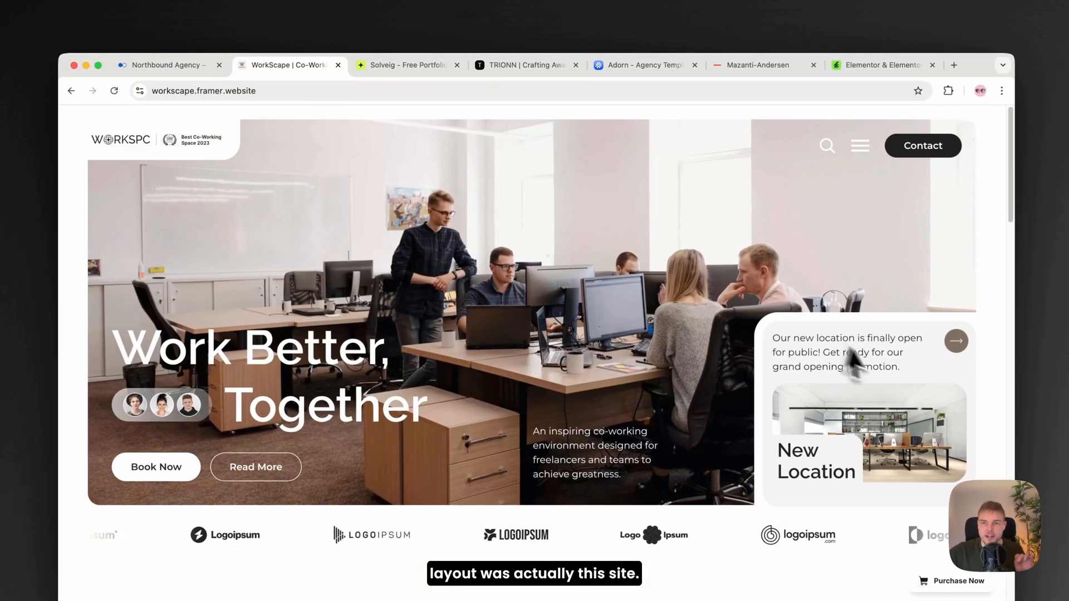
Step: View the Northbound homepage and its Services subpage, then scroll the site
left_click(167, 65)
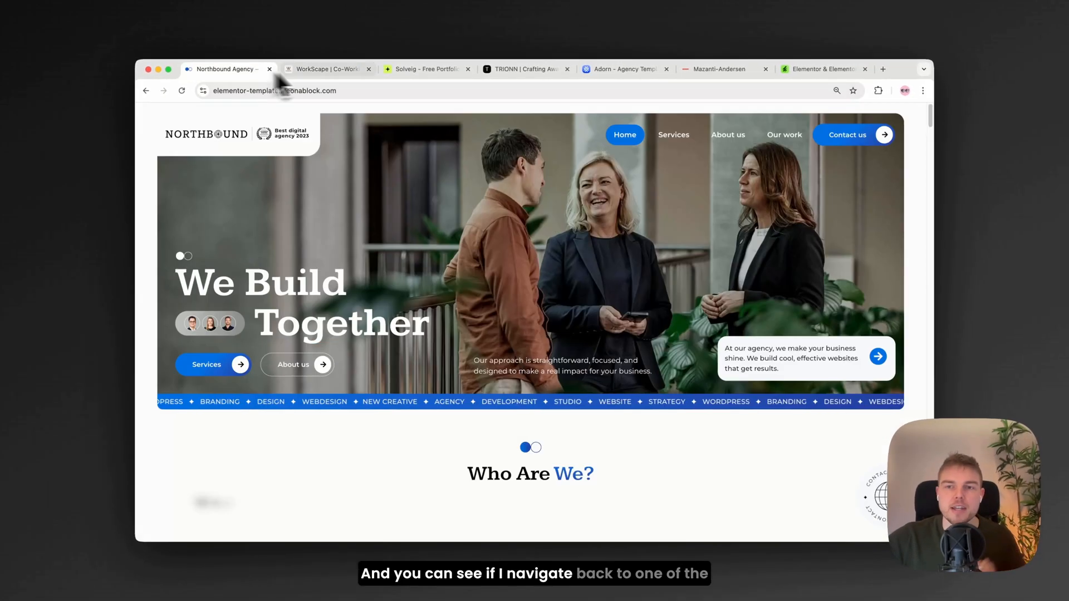
left_click(673, 134)
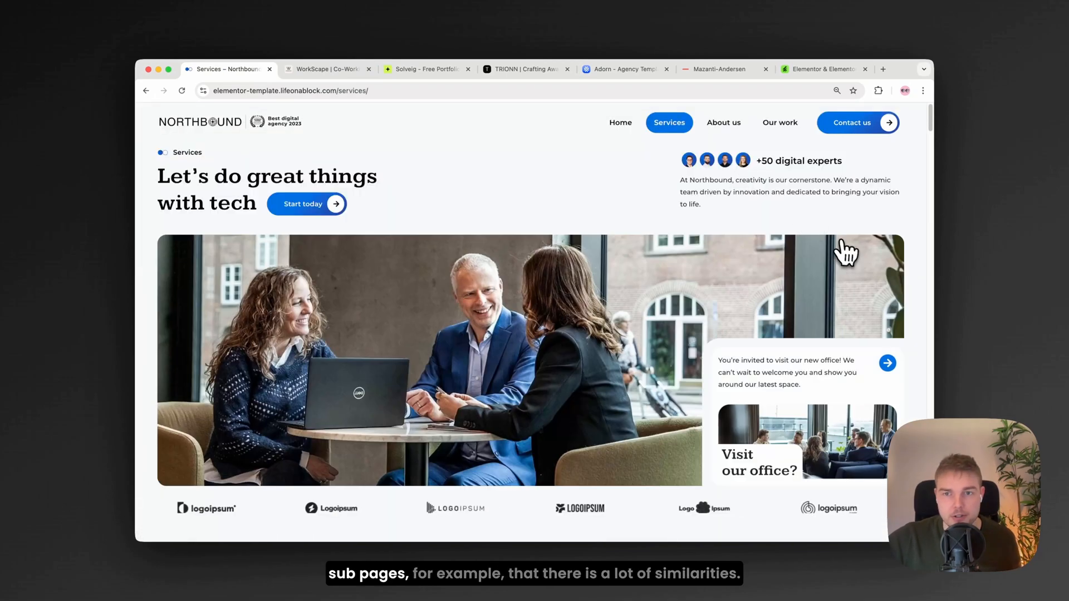
left_click(328, 69)
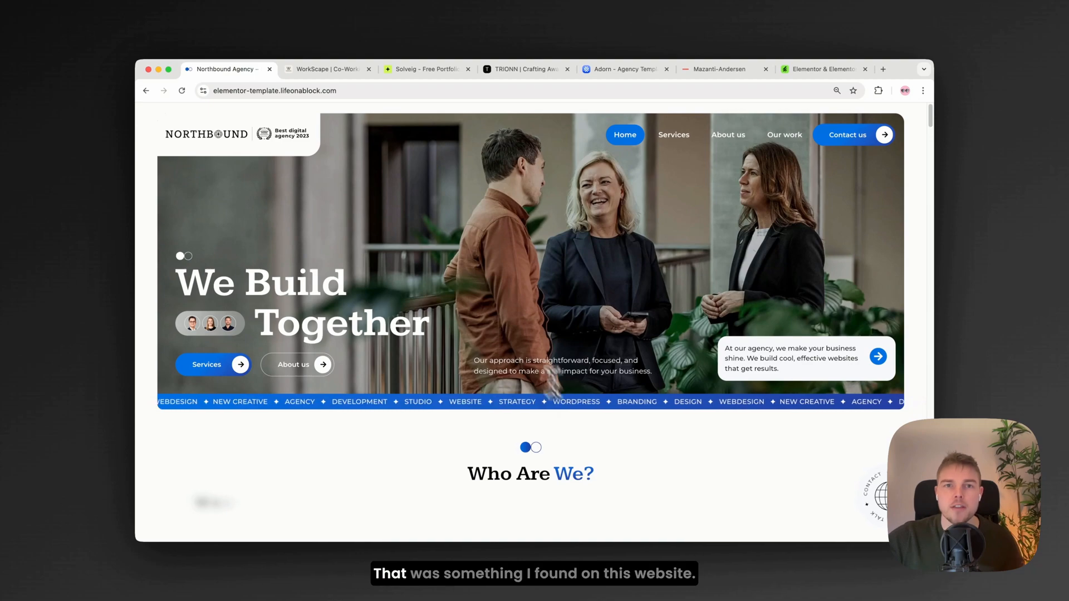
left_click(423, 69)
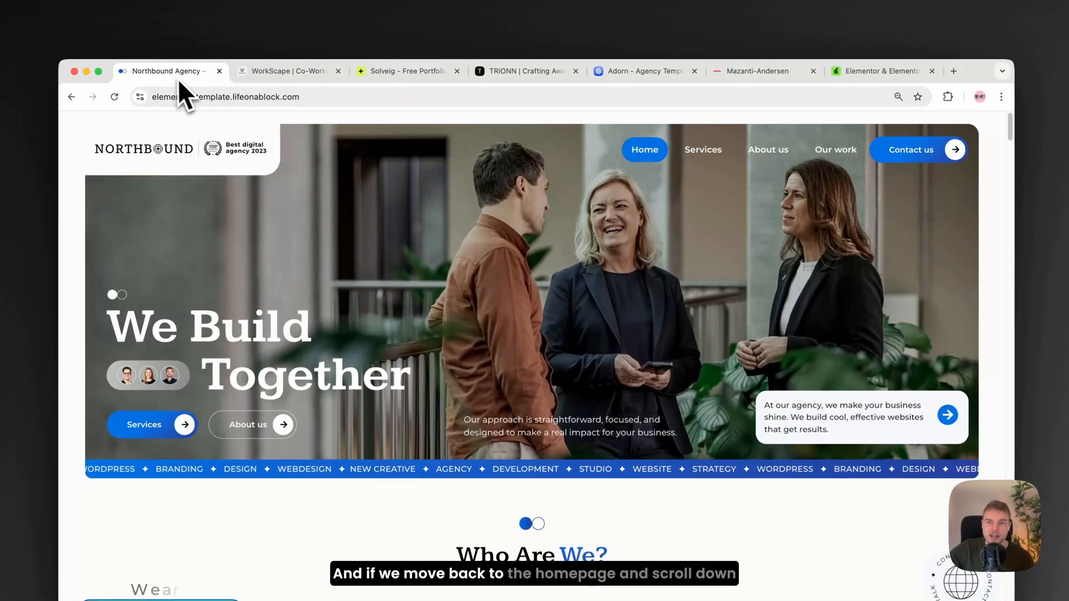
scroll("down", 3)
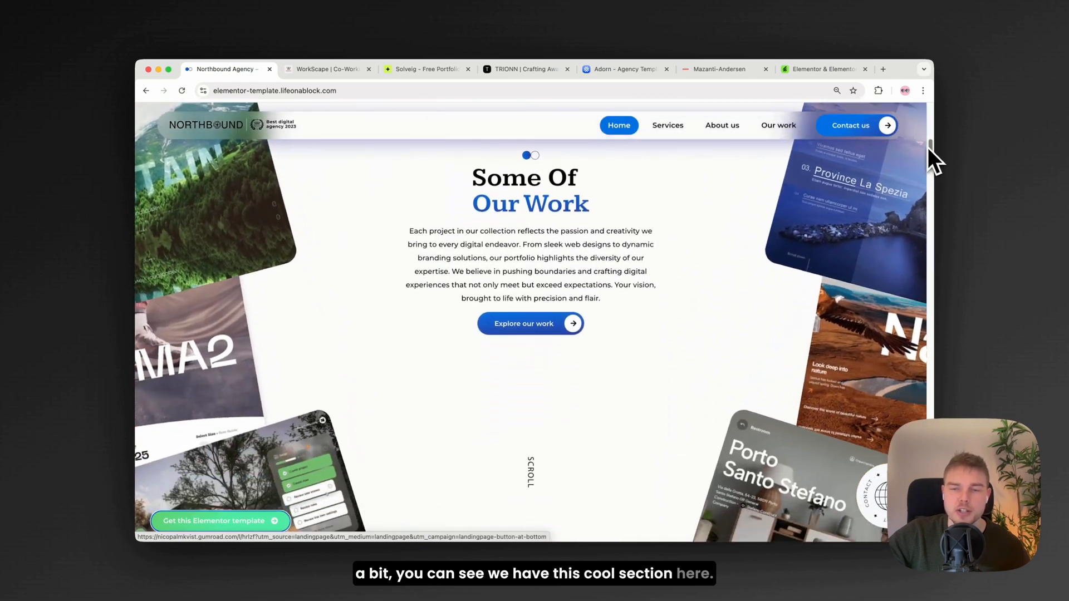
Step: Compare with the TRIONN site and the Adorn agency template Northbound borrowed from
left_click(521, 69)
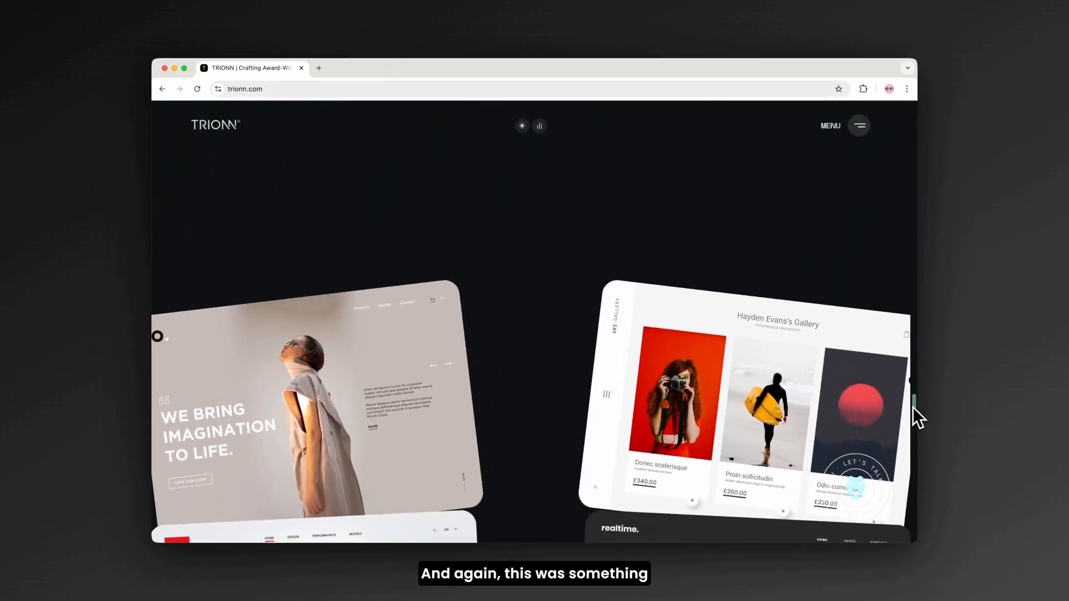
scroll("down", 3)
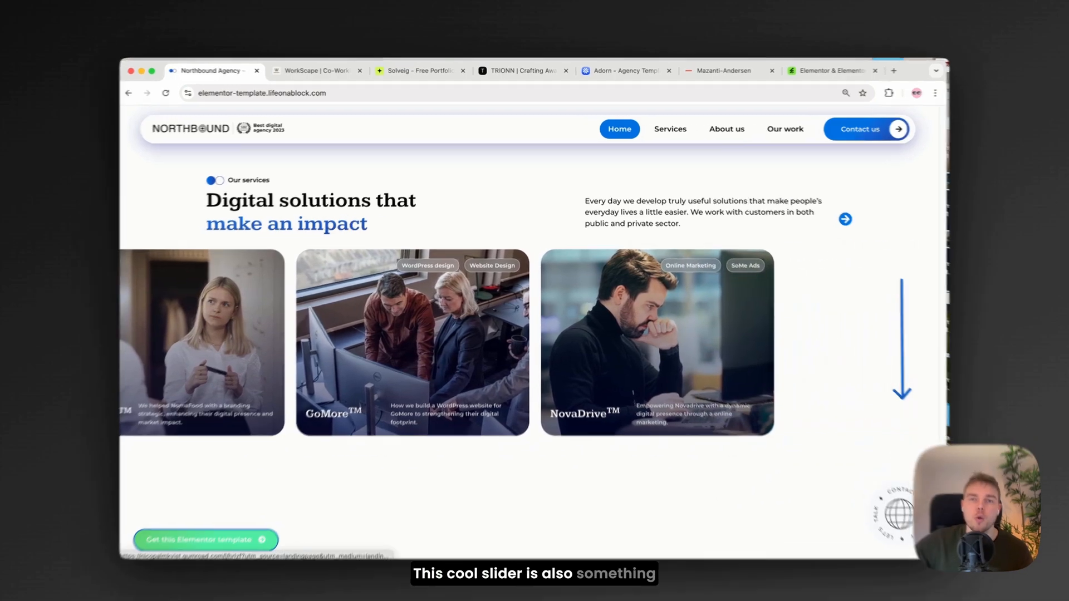
left_click(623, 71)
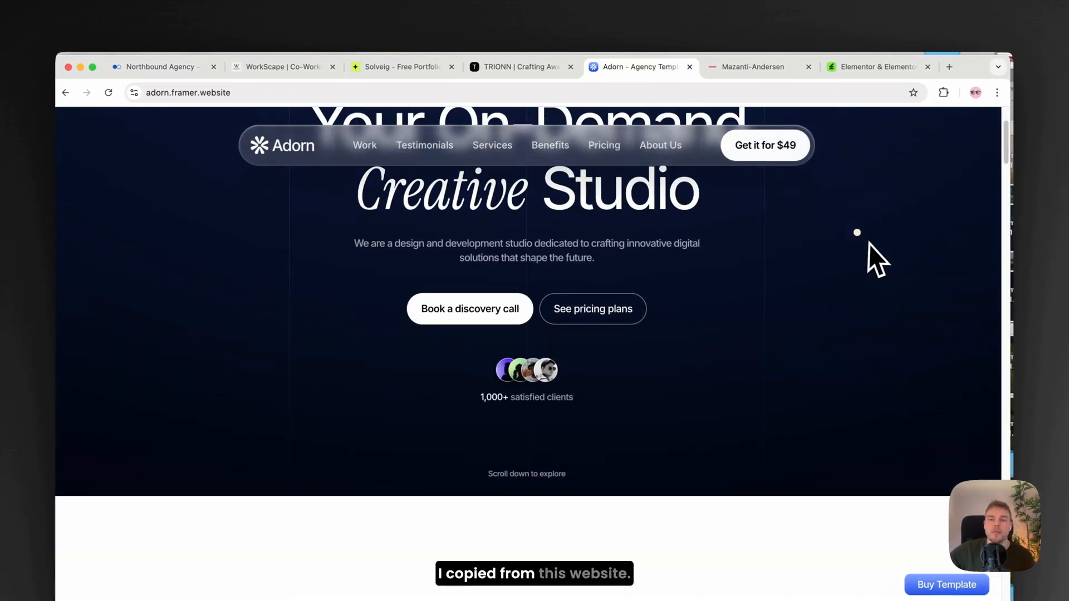
scroll("down", 3)
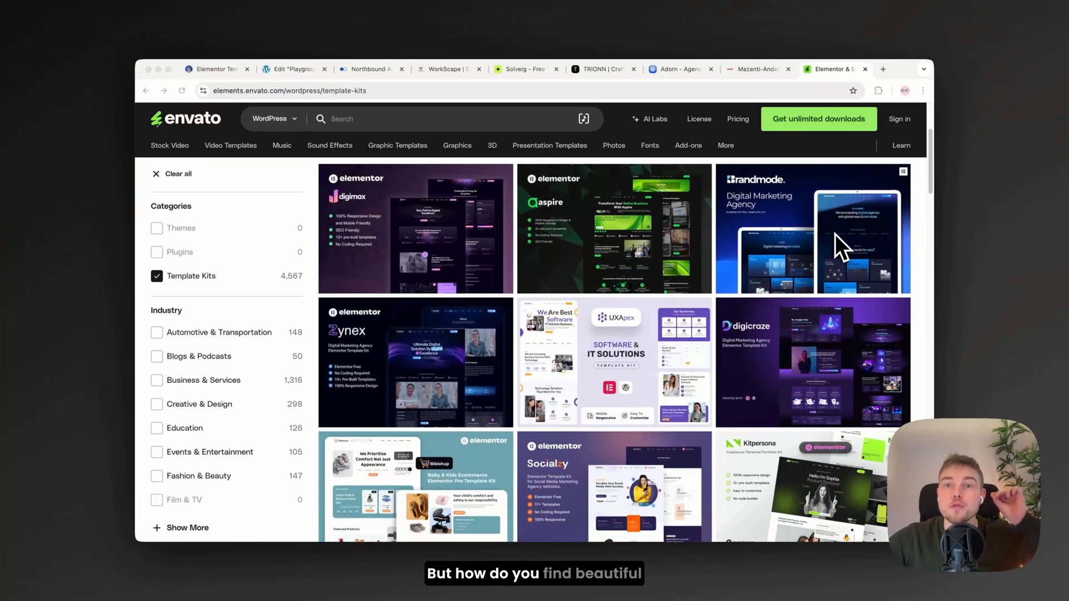
scroll("down", 3)
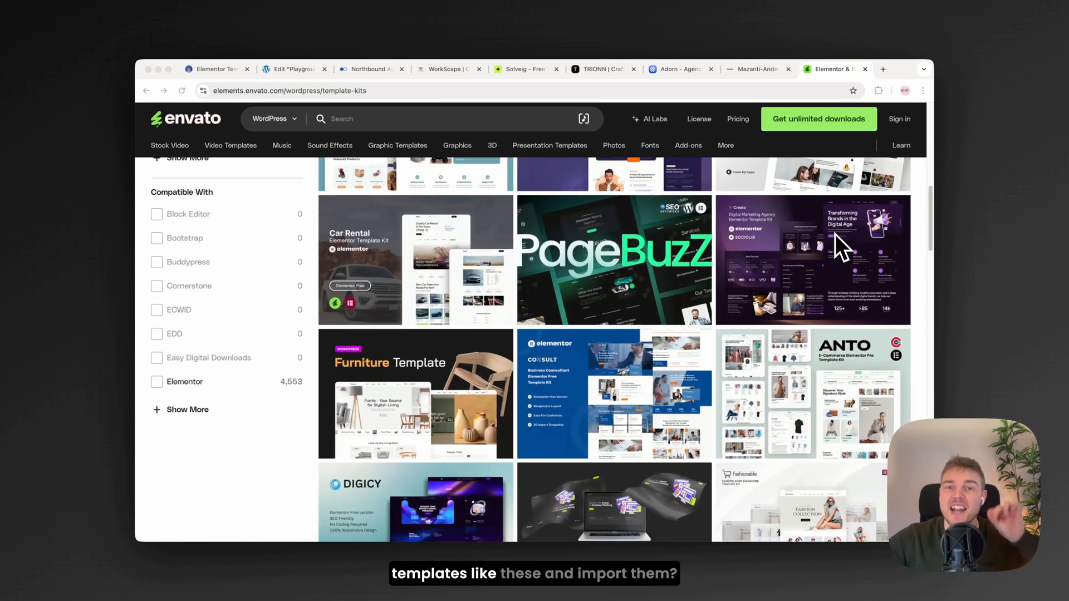
scroll("down", 3)
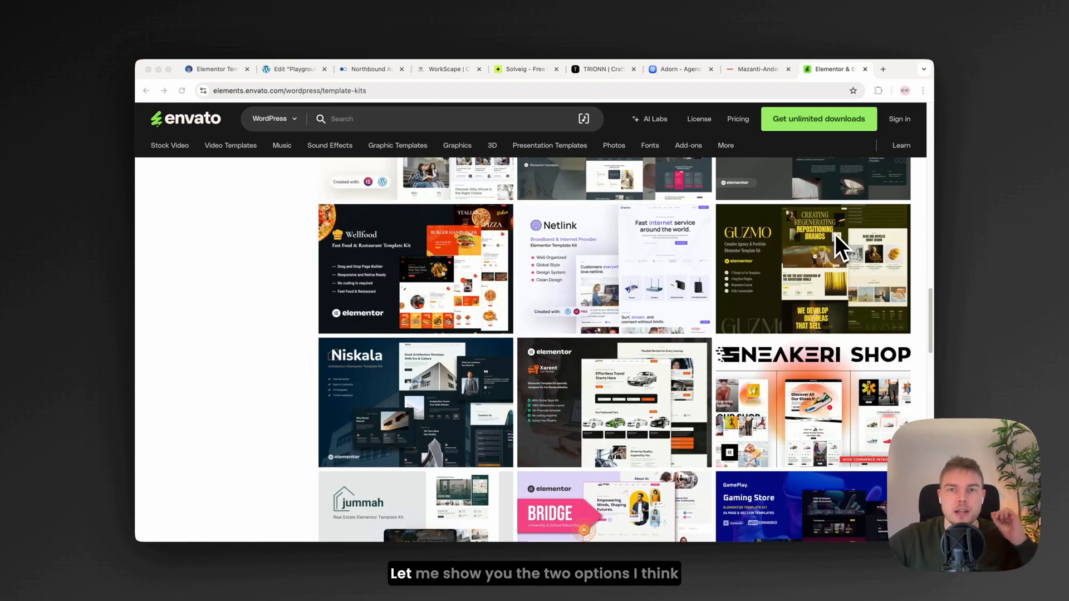
mouse_move(830, 269)
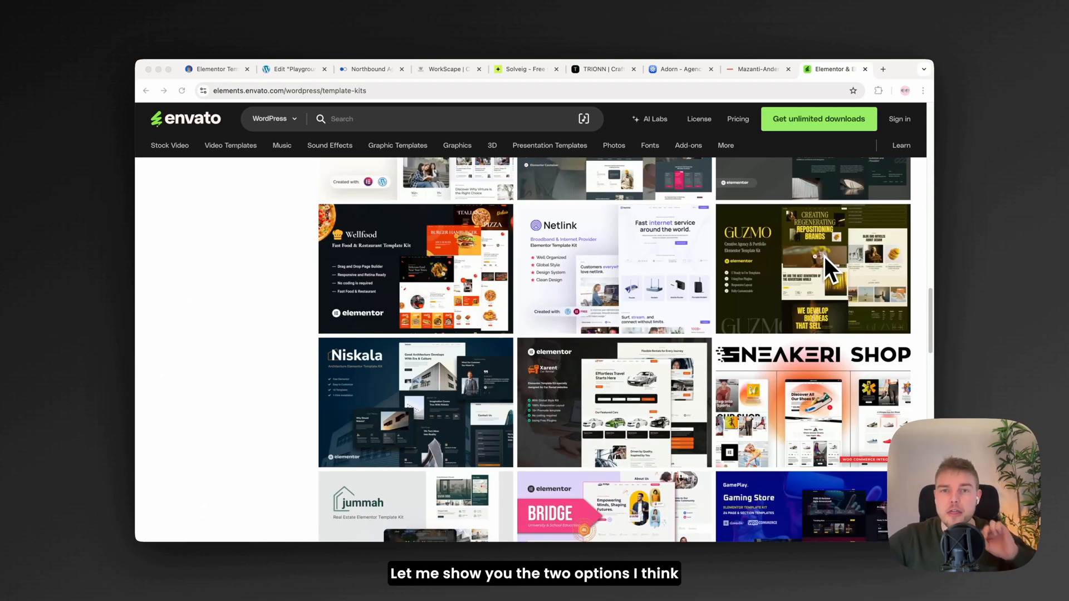
scroll("down", 3)
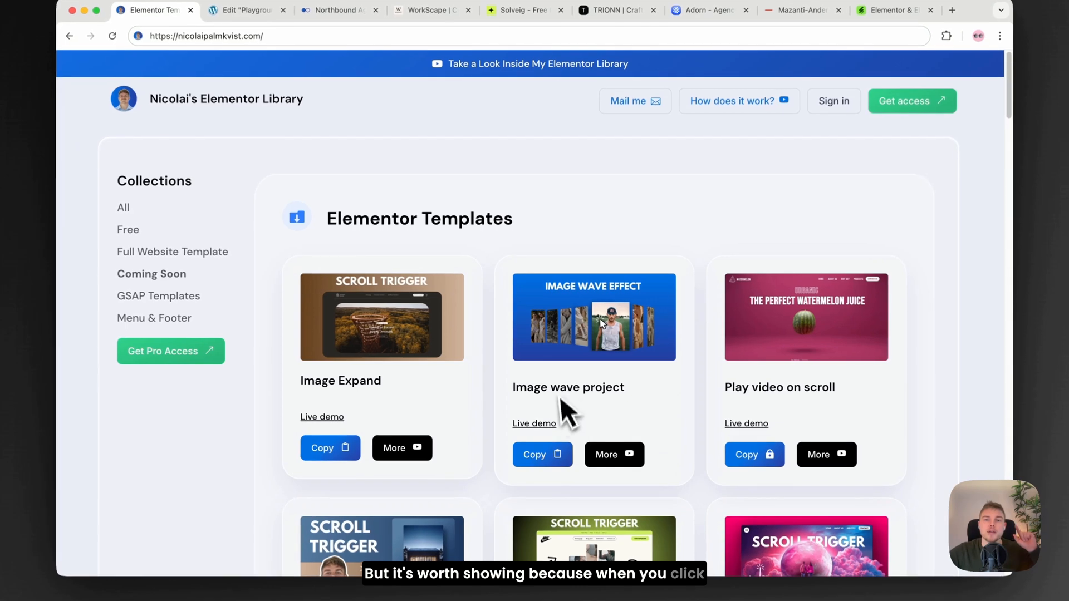
mouse_move(543, 455)
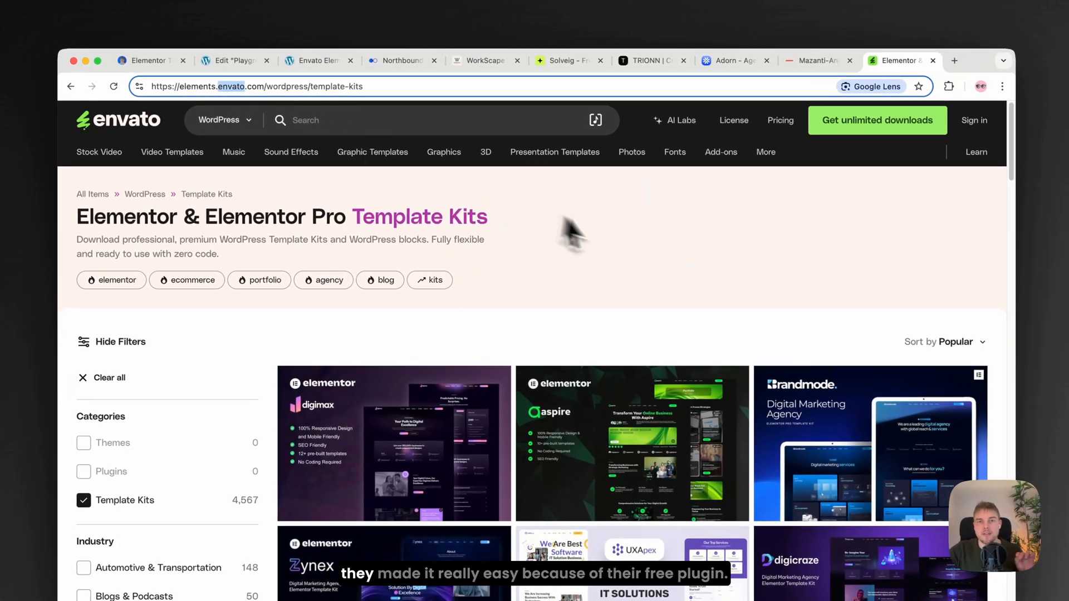
Step: Show Elementor's template kit library with Premium Kits, then the blackberry yogurt example site
left_click(231, 60)
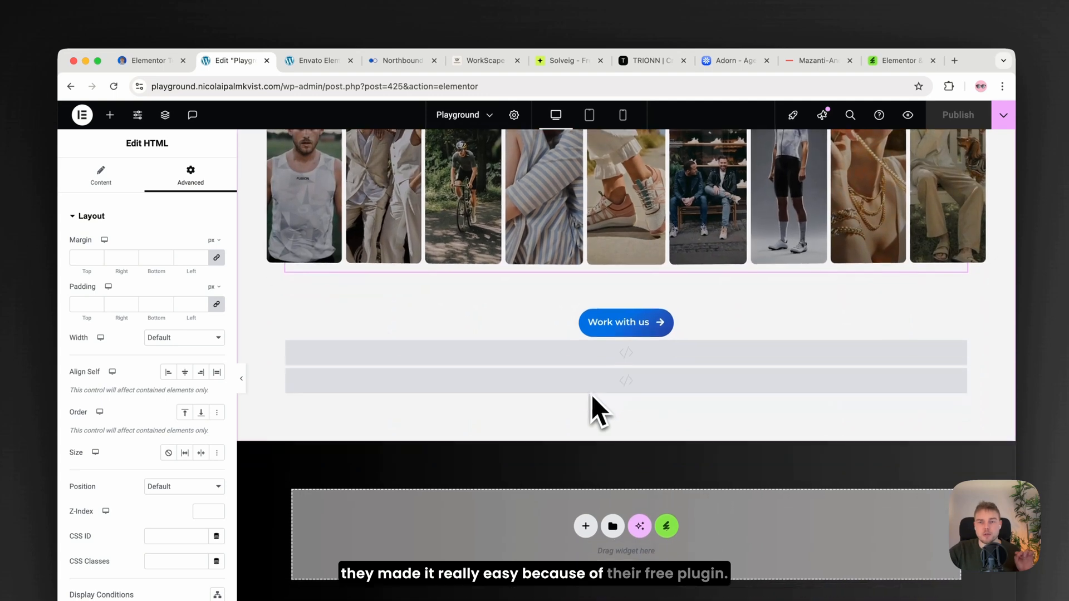
left_click(666, 525)
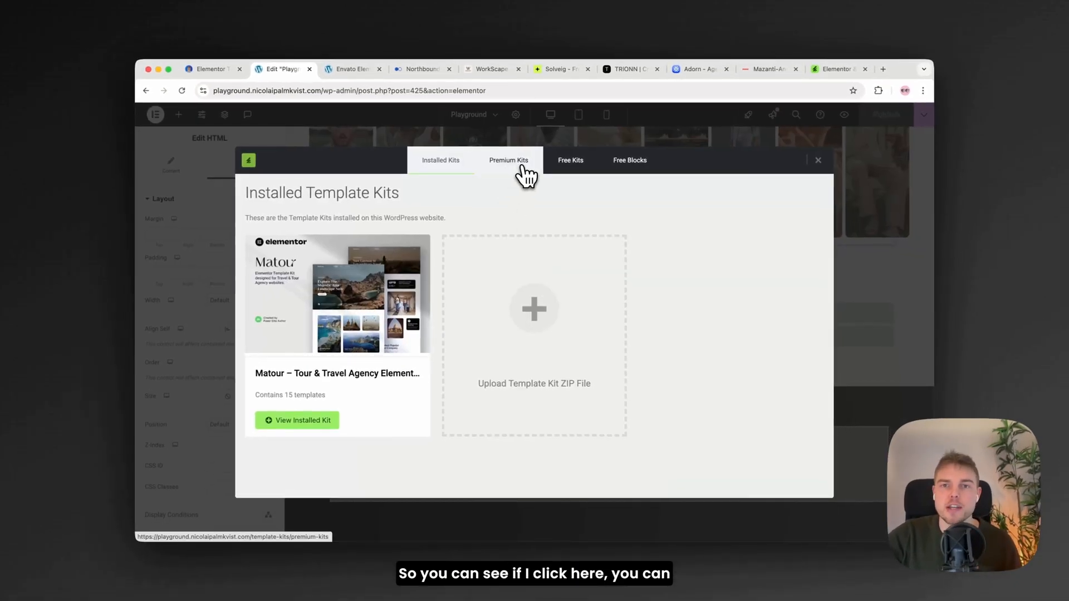
left_click(509, 160)
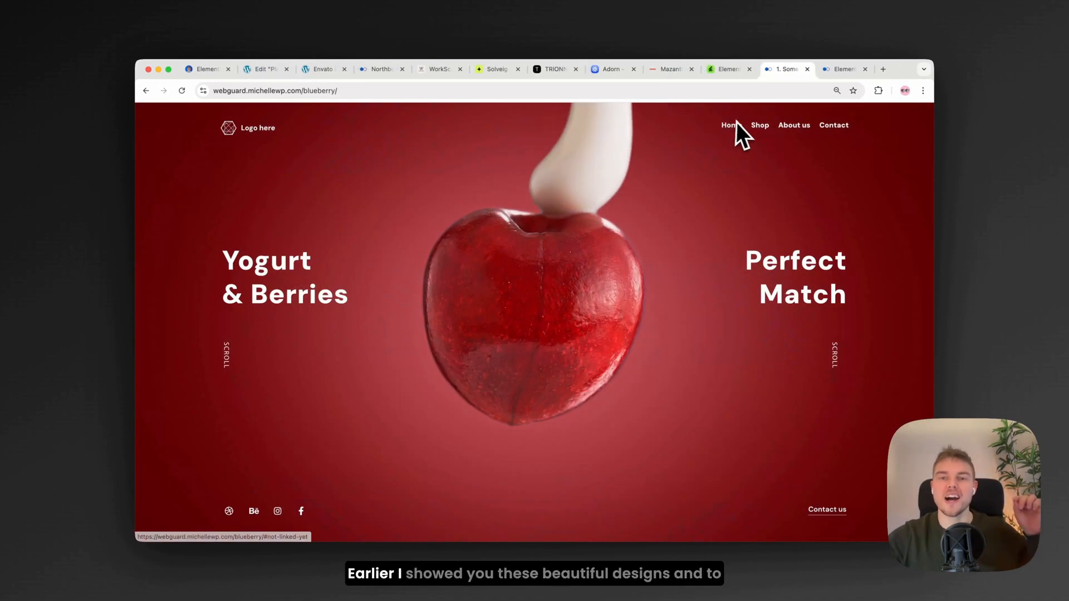
left_click(842, 69)
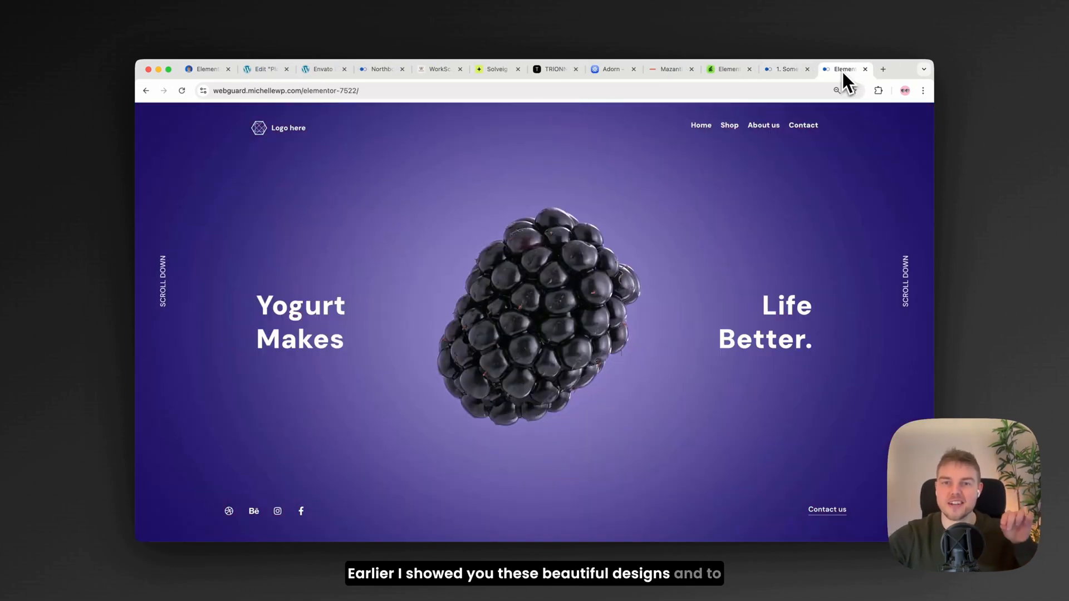